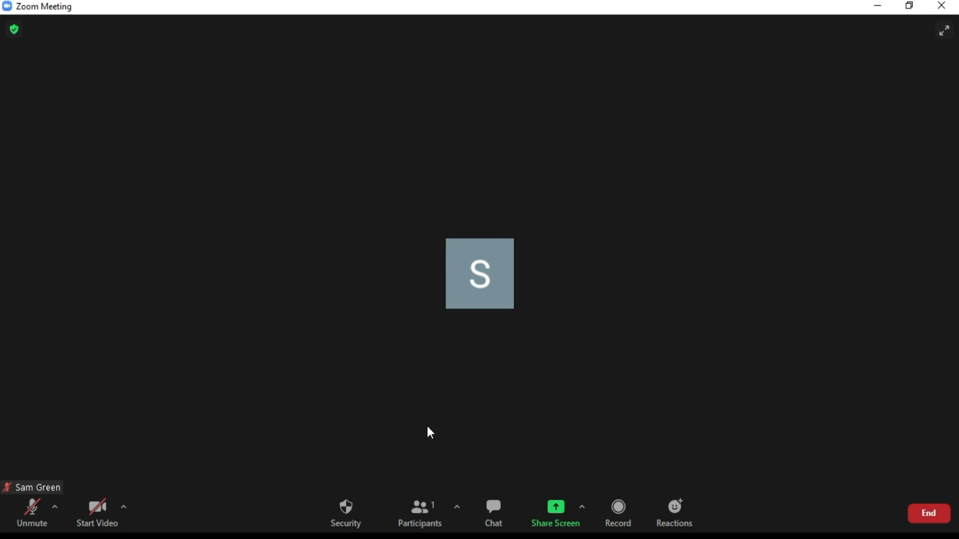
Step: Show the Participants panel, listing the host as the only attendee
{"action": "left_click", "coordinate": [419, 511]}
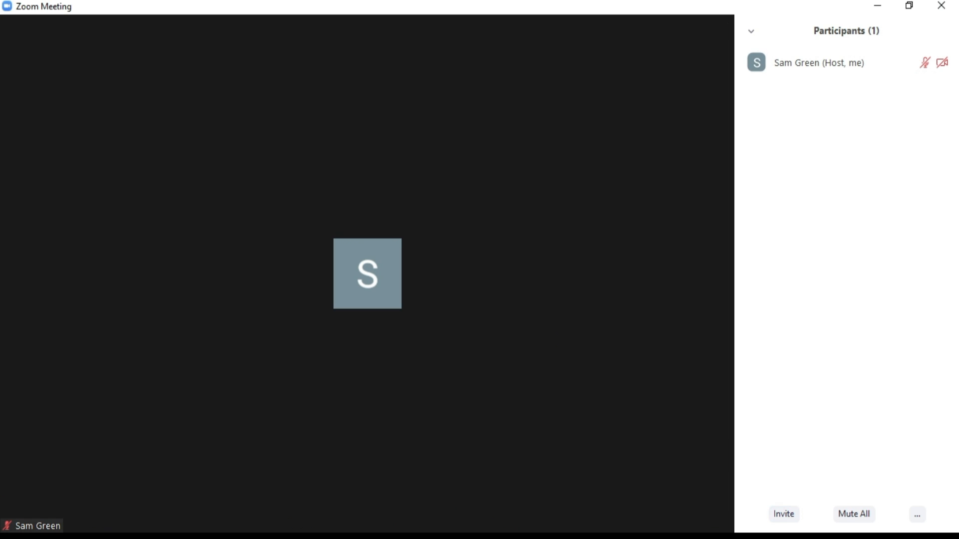
Step: Copy the meeting invite link from the Invite window and dismiss it
{"action": "left_click", "coordinate": [783, 515]}
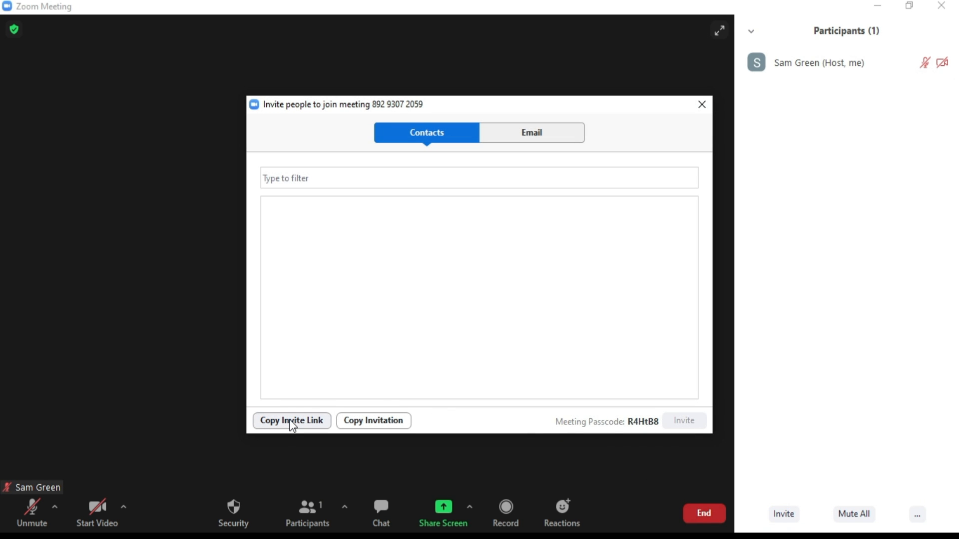
{"action": "left_click", "coordinate": [290, 421]}
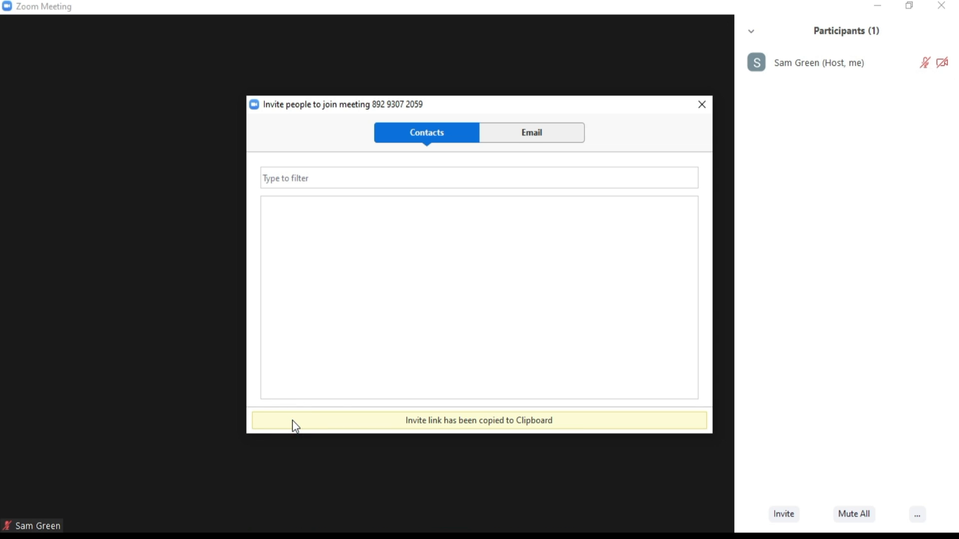
{"action": "left_click", "coordinate": [701, 104]}
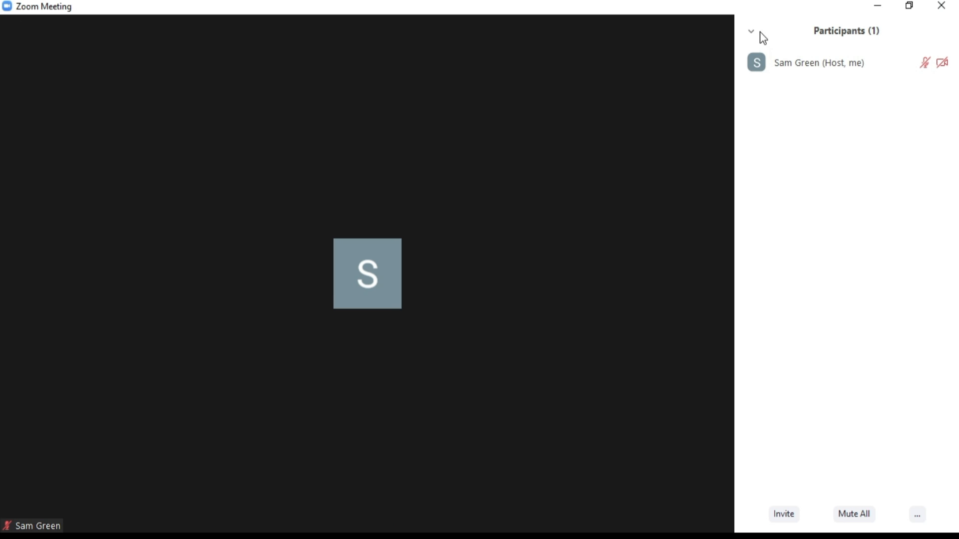
Step: Close the Participants panel while a second attendee with the host's name joins
{"action": "left_click", "coordinate": [751, 31]}
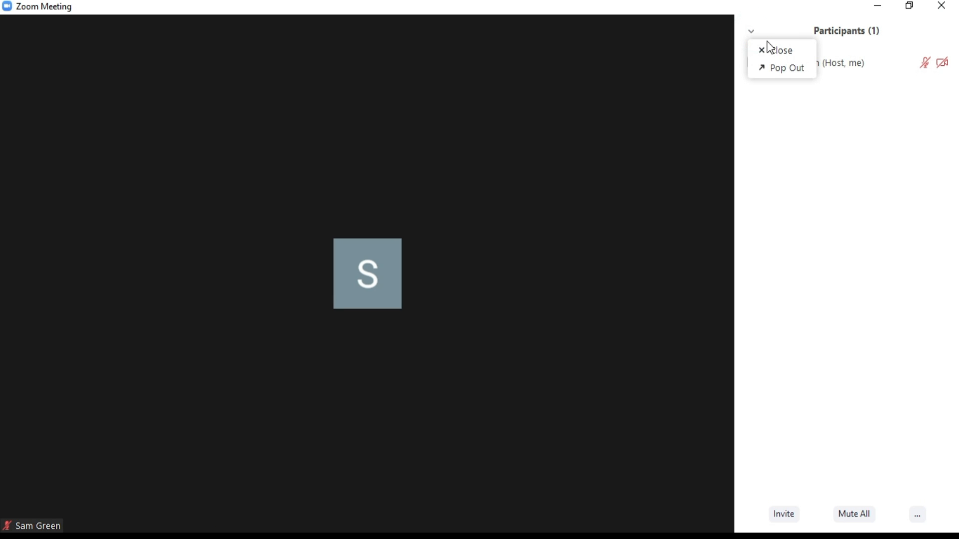
{"action": "left_click", "coordinate": [779, 50]}
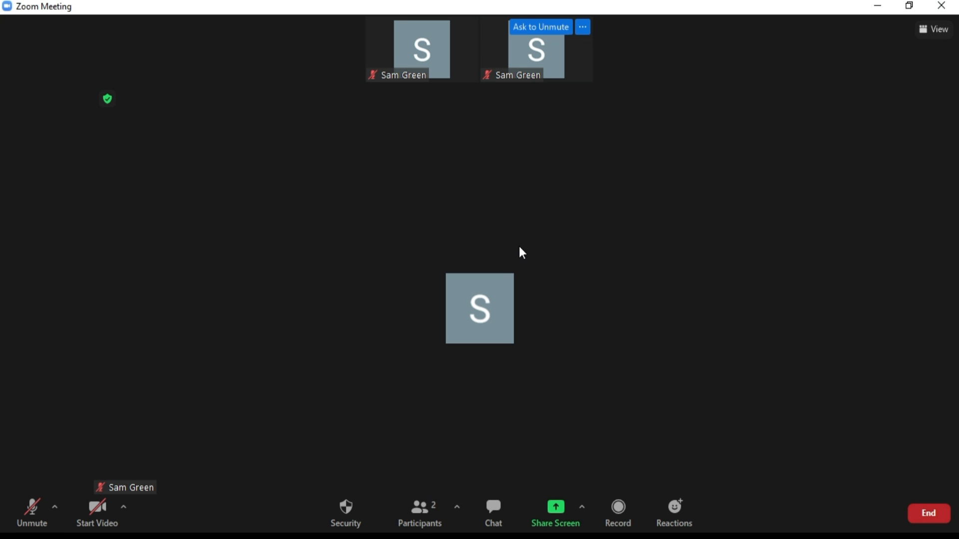
{"action": "mouse_move", "coordinate": [420, 512]}
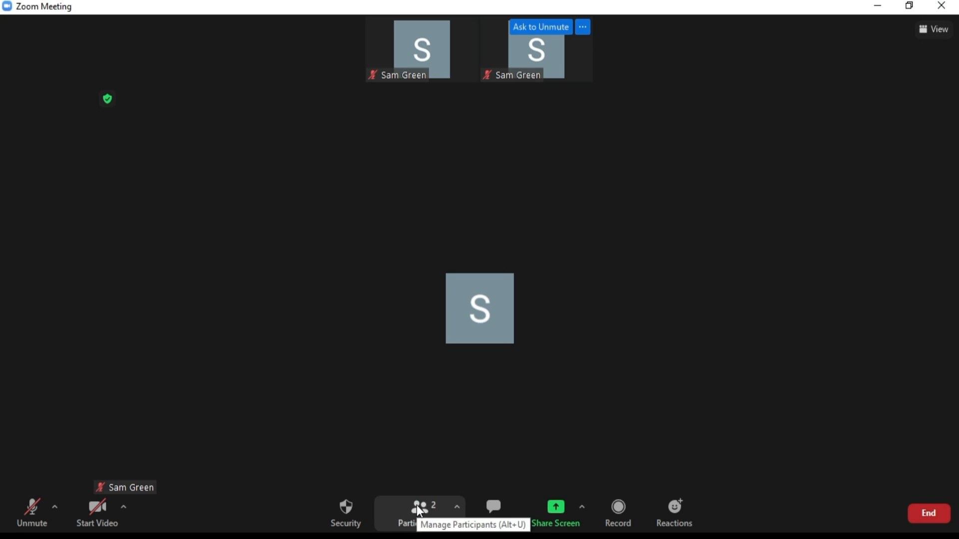
Step: Choose Remove for the duplicate attendee from the Participants panel's More actions
{"action": "left_click", "coordinate": [419, 506]}
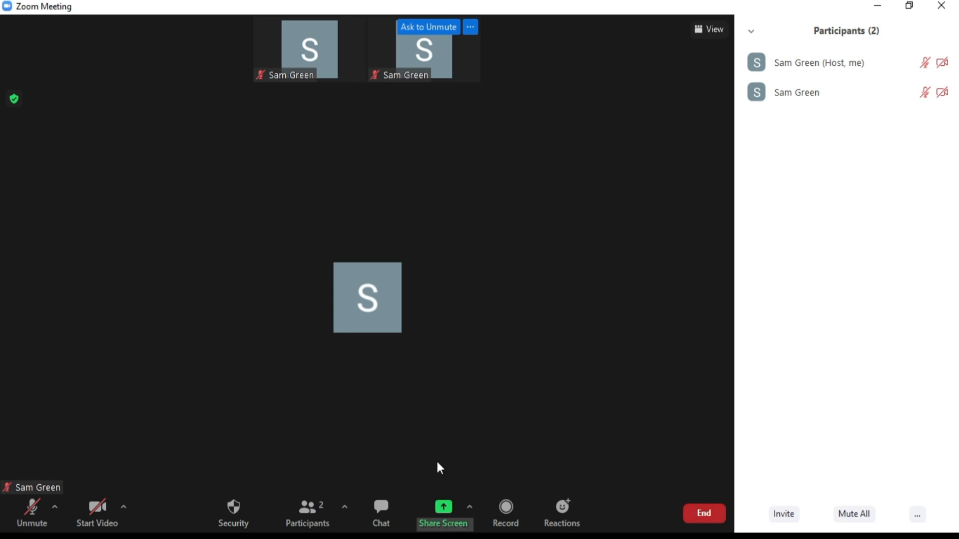
{"action": "mouse_move", "coordinate": [647, 248]}
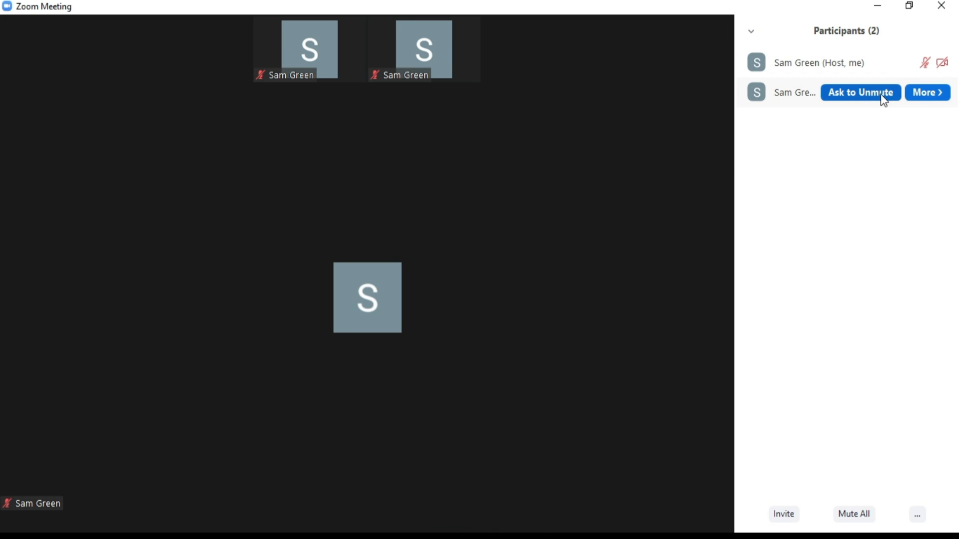
{"action": "left_click", "coordinate": [926, 92]}
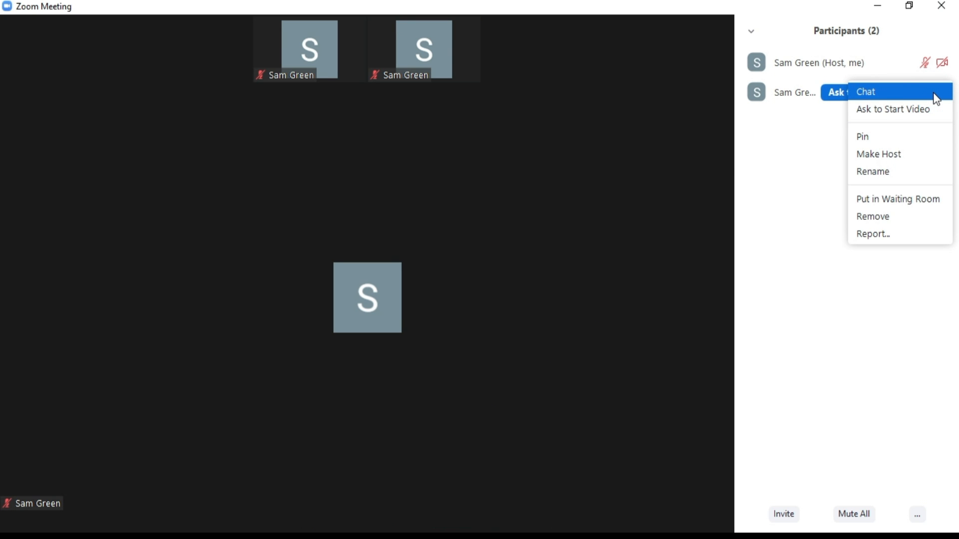
{"action": "mouse_move", "coordinate": [896, 198]}
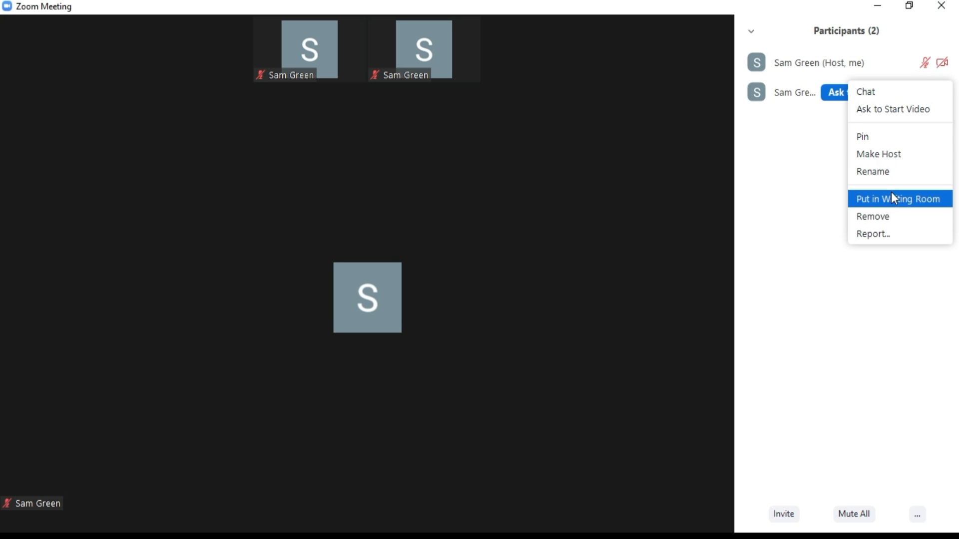
{"action": "left_click", "coordinate": [871, 216]}
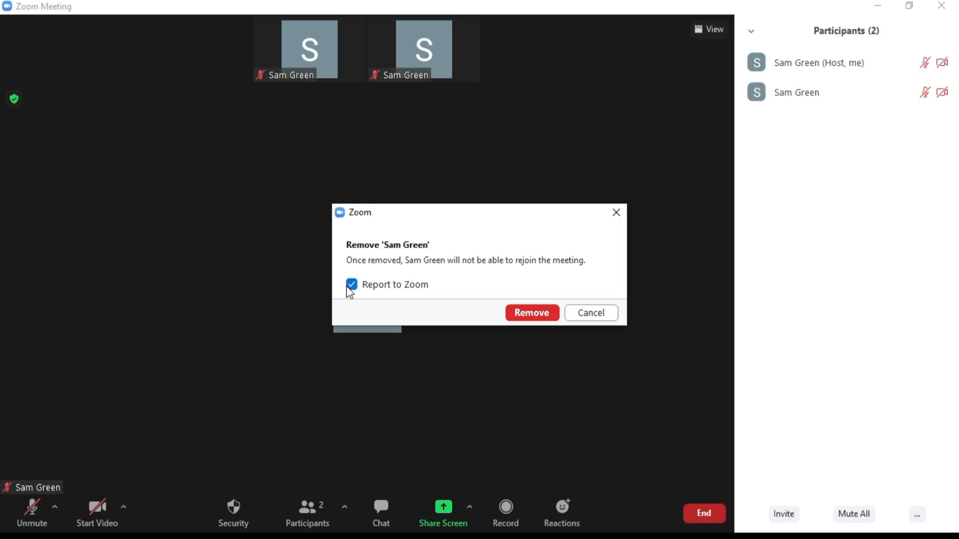
Step: Turn off Report to Zoom in the removal confirmation
{"action": "left_click", "coordinate": [352, 285]}
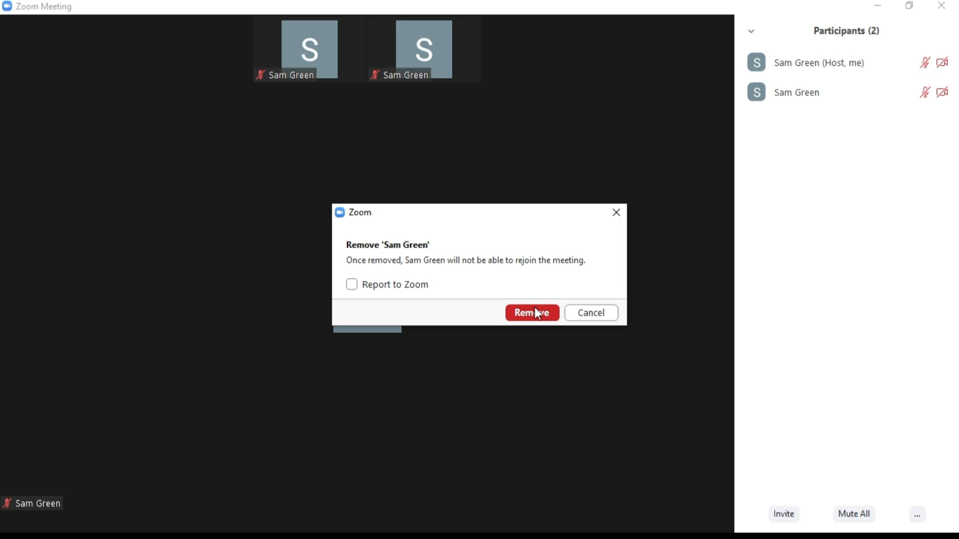
Step: Confirm the removal so only the host remains in the participant list
{"action": "left_click", "coordinate": [531, 313]}
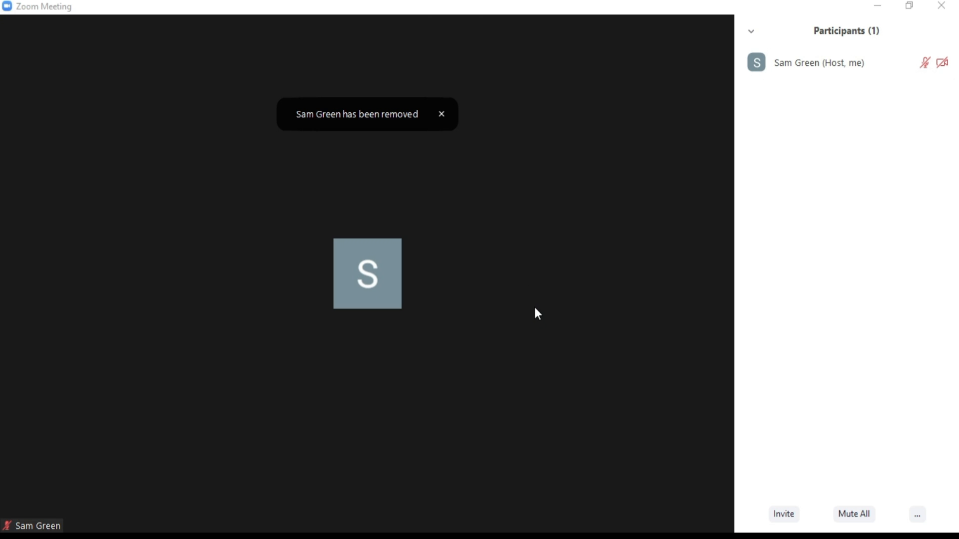
{"action": "mouse_move", "coordinate": [619, 234]}
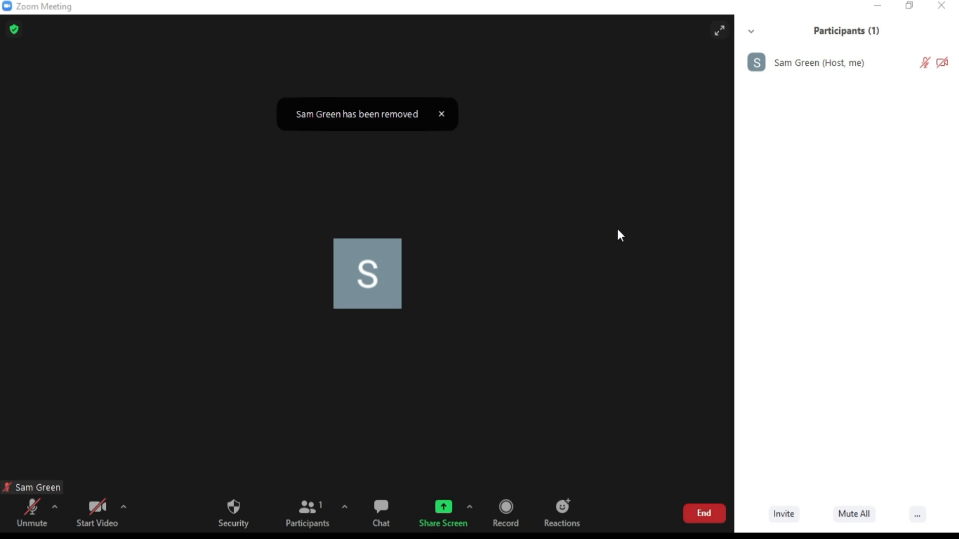
{"action": "mouse_move", "coordinate": [598, 222]}
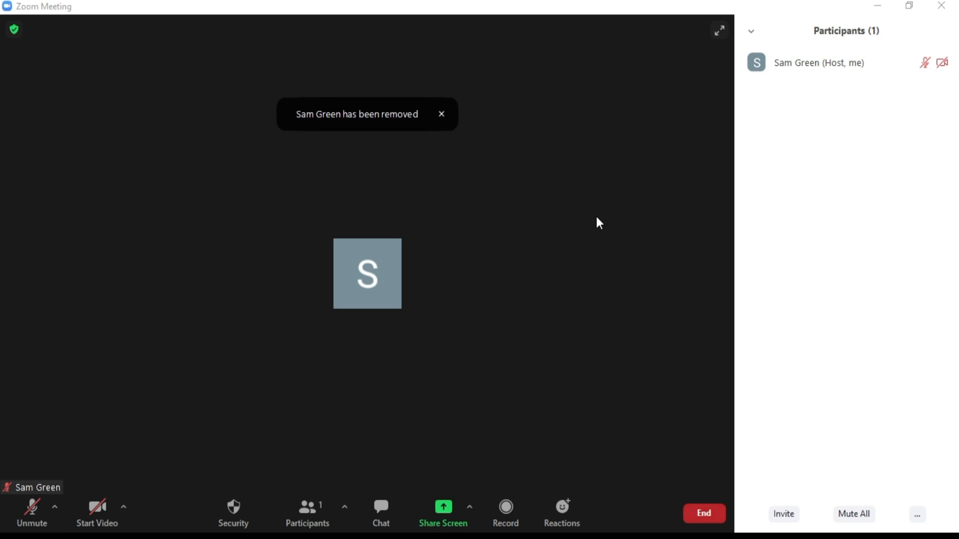